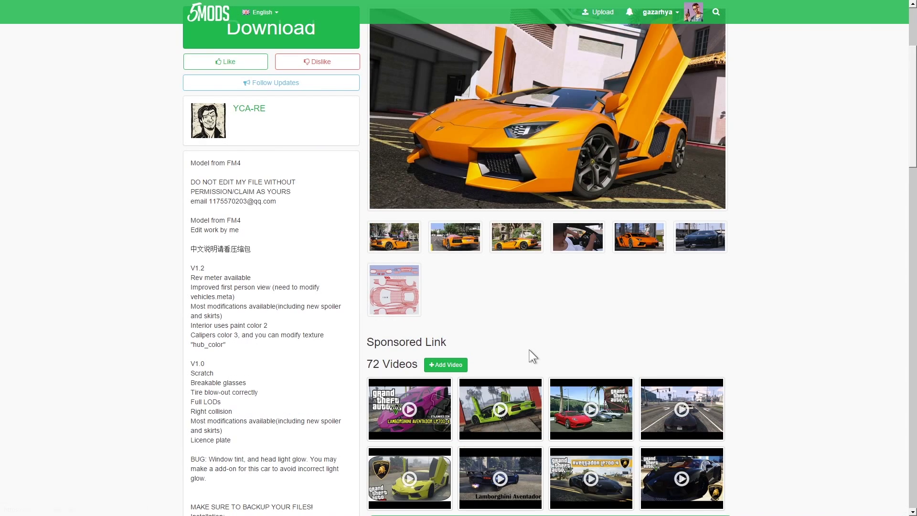
pyautogui.moveTo(225, 276)
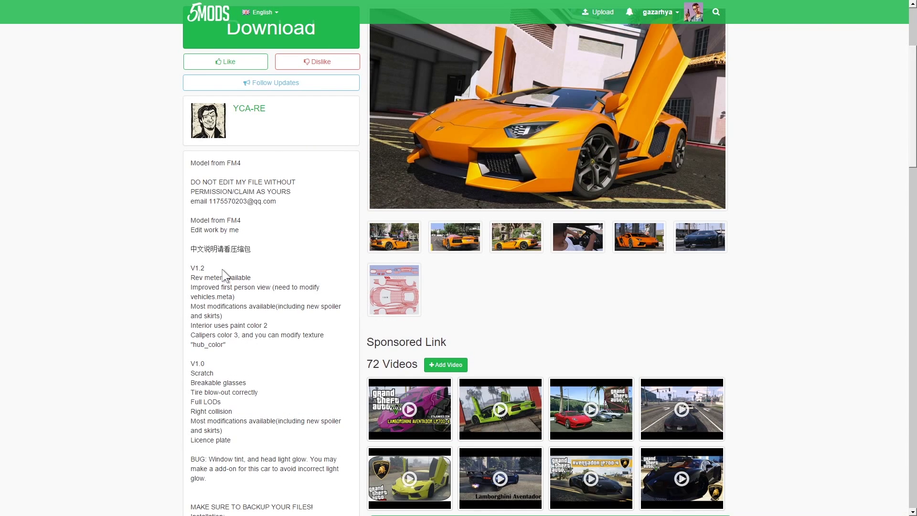
# Step: Scroll the GTA V root listing and open the mods folder, glancing into its update subfolder
pyautogui.scroll(-3)
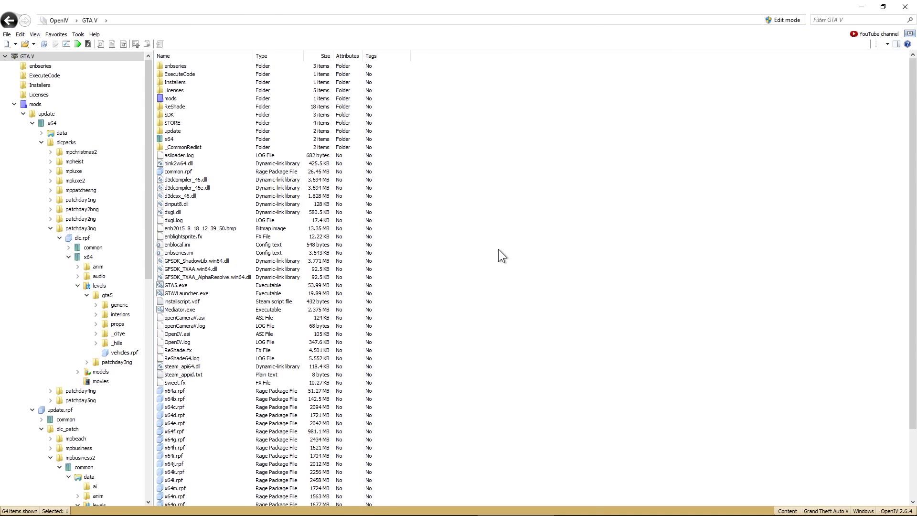
pyautogui.moveTo(507, 253)
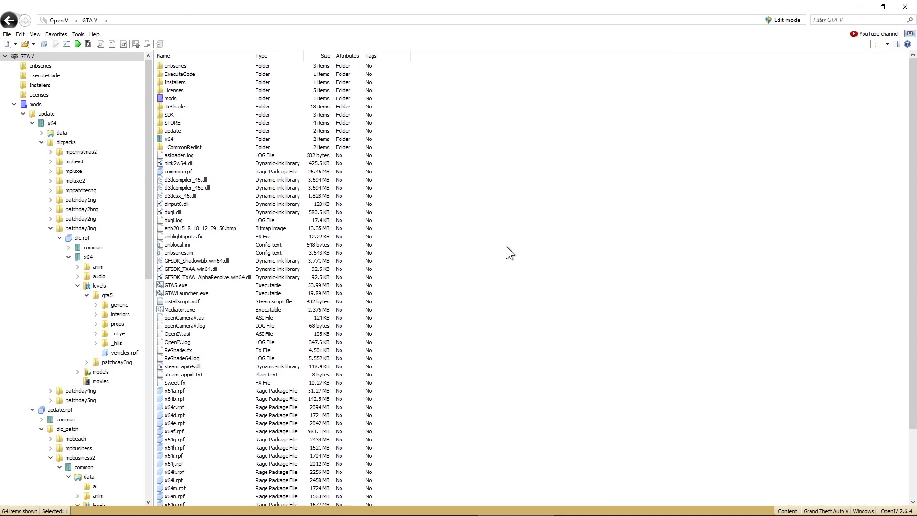
pyautogui.click(172, 123)
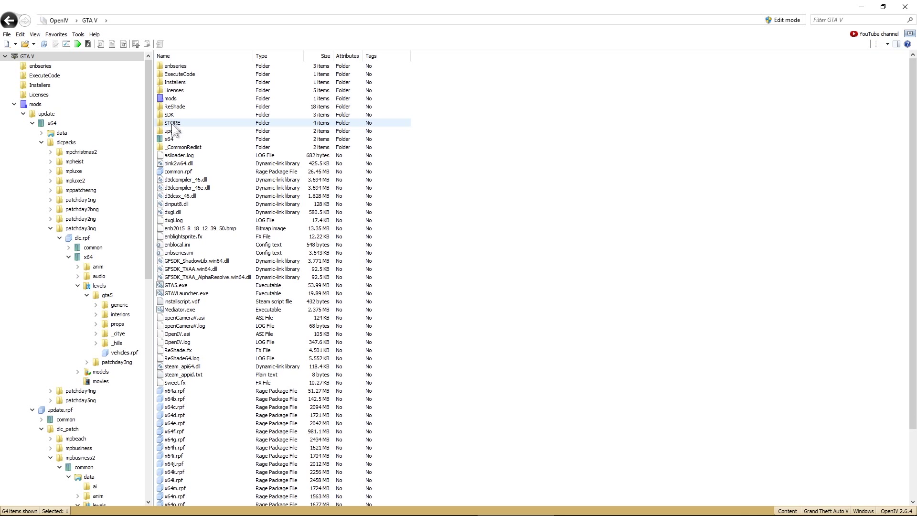
pyautogui.doubleClick(172, 123)
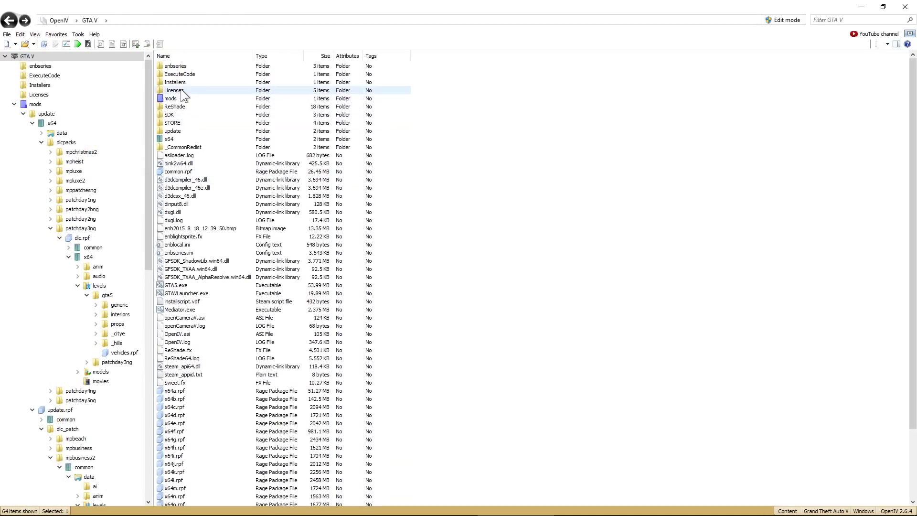
pyautogui.doubleClick(170, 98)
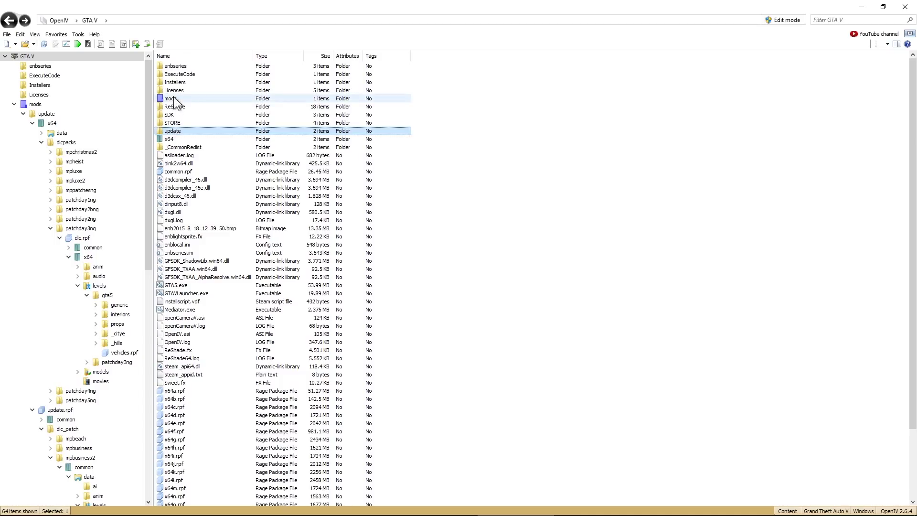
pyautogui.doubleClick(170, 98)
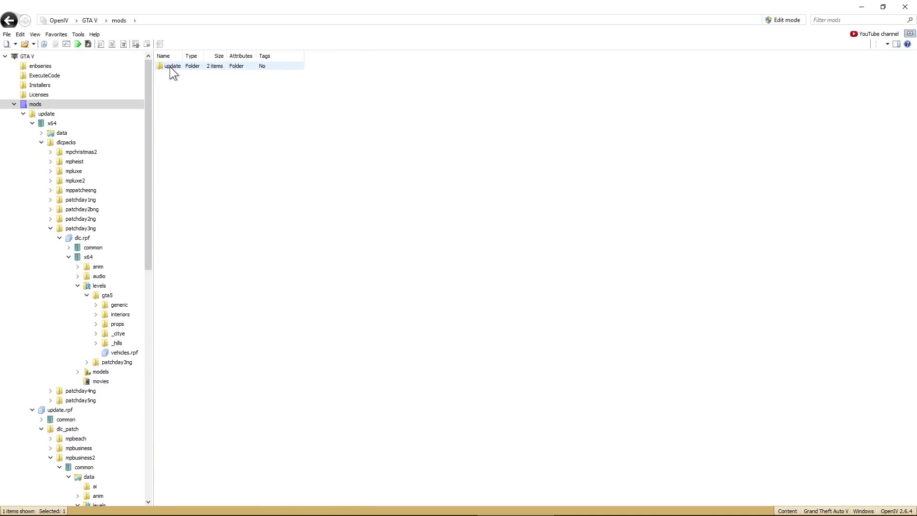
pyautogui.doubleClick(173, 66)
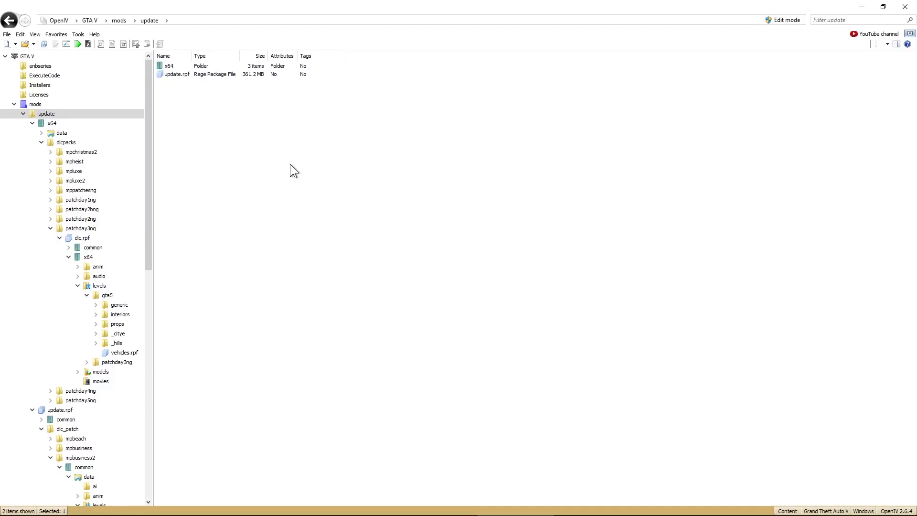
pyautogui.moveTo(355, 193)
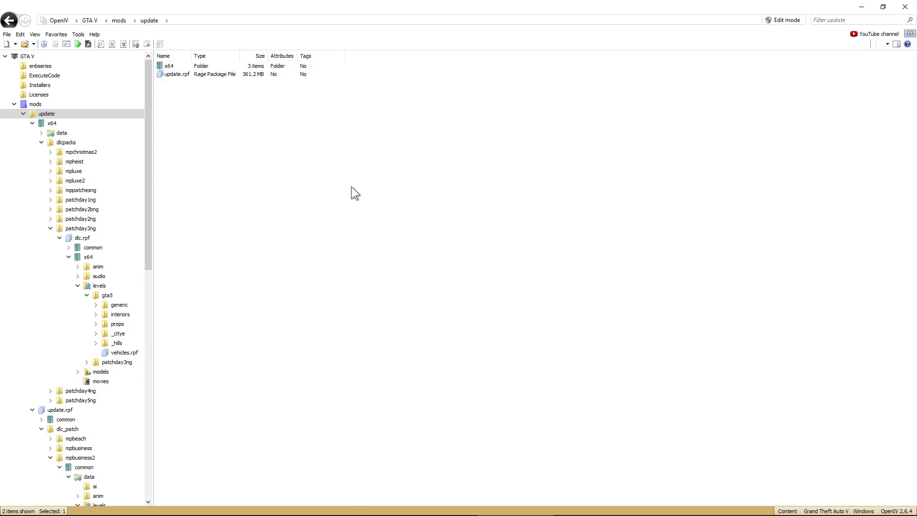
pyautogui.moveTo(388, 230)
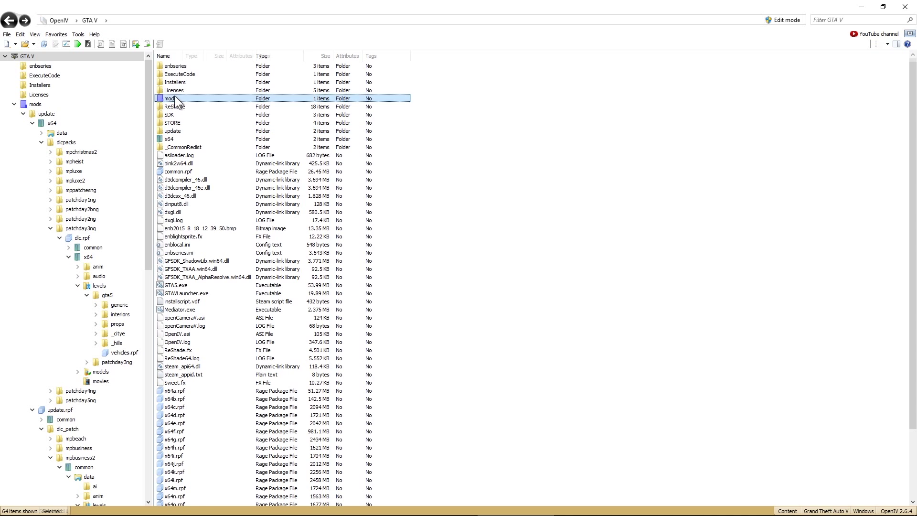
pyautogui.doubleClick(169, 98)
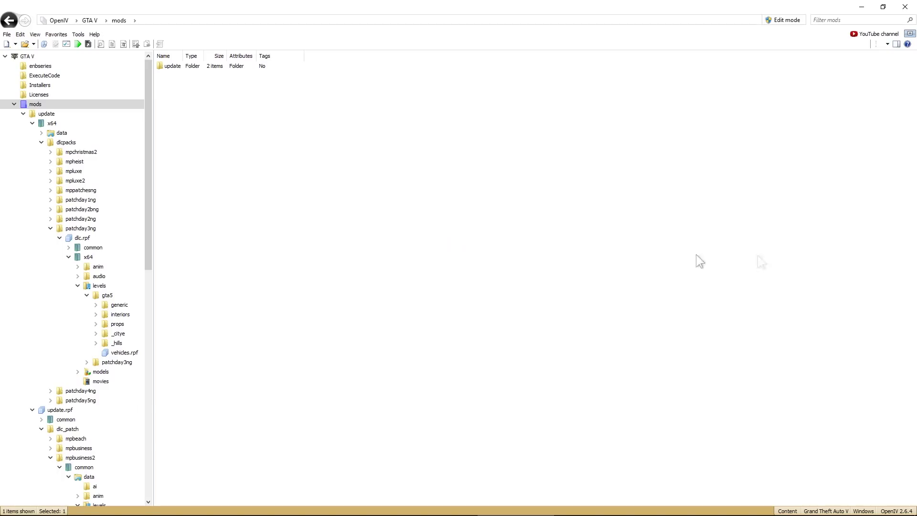
pyautogui.moveTo(699, 262)
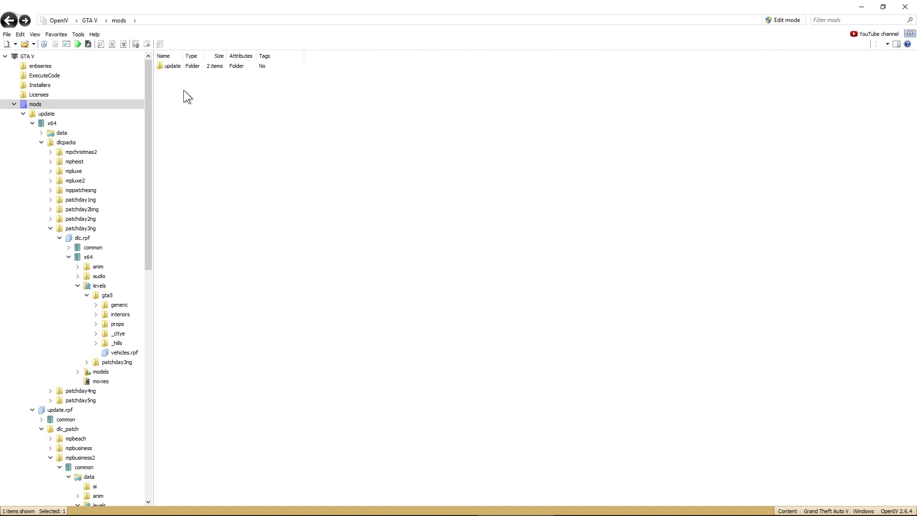
# Step: Drill through update, x64, dlcpacks, patchday3ng dlc.rpf, x64 and gta5 to open vehicles.rpf
pyautogui.click(172, 65)
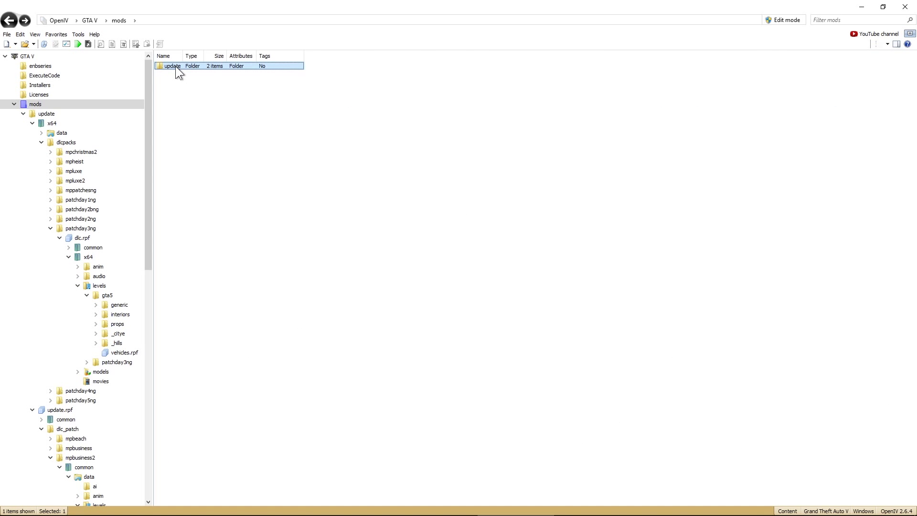
pyautogui.doubleClick(173, 66)
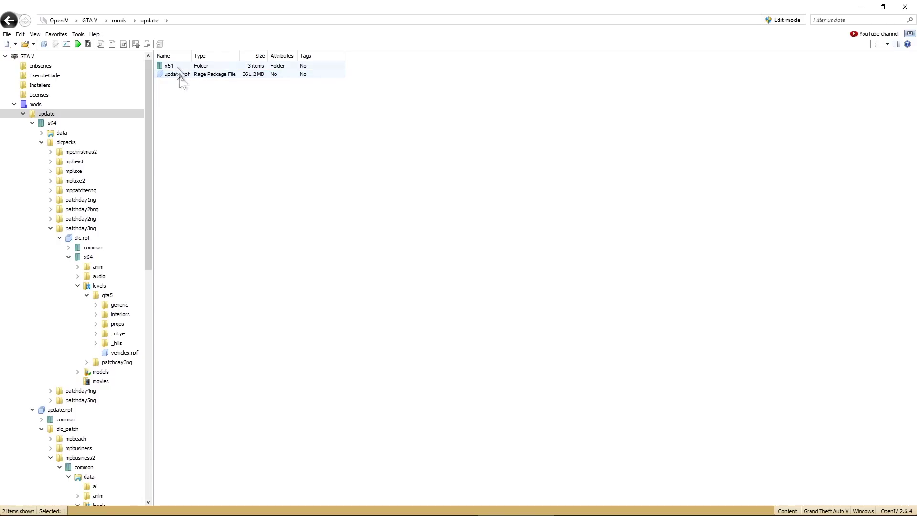
pyautogui.doubleClick(169, 66)
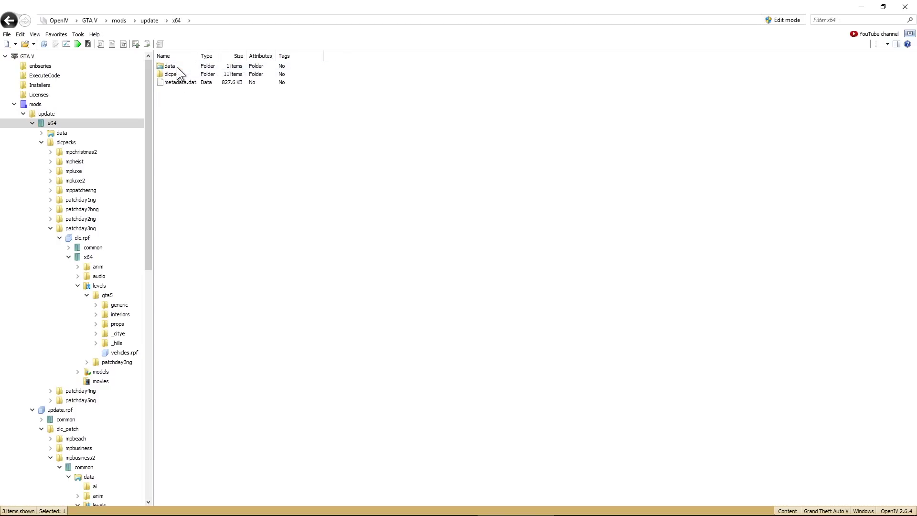
pyautogui.doubleClick(170, 73)
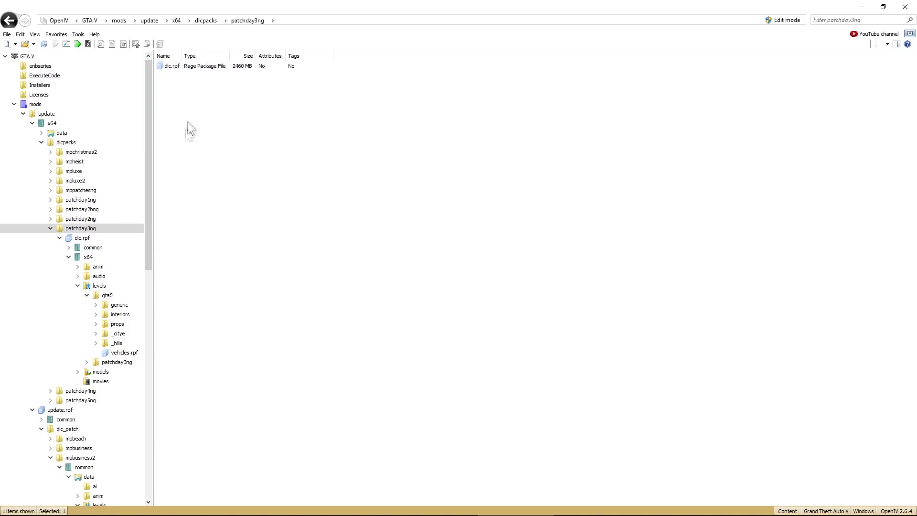
pyautogui.doubleClick(172, 66)
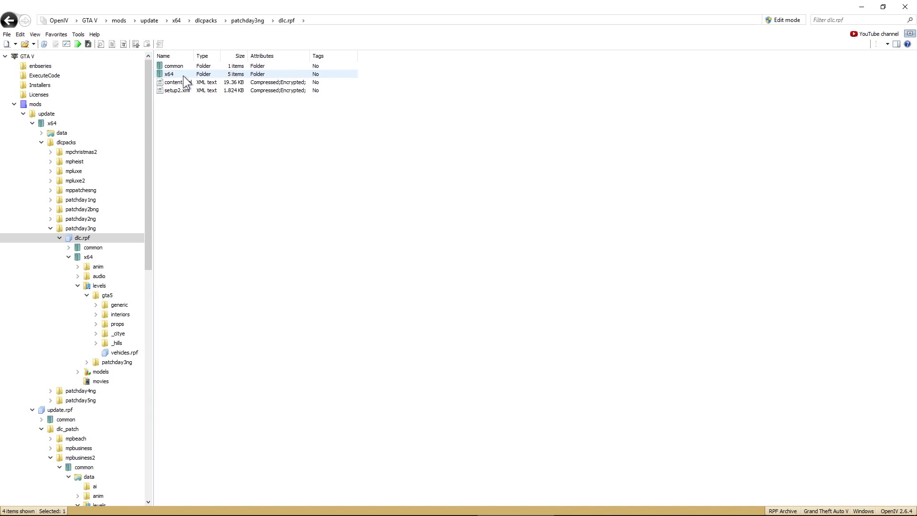
pyautogui.doubleClick(170, 74)
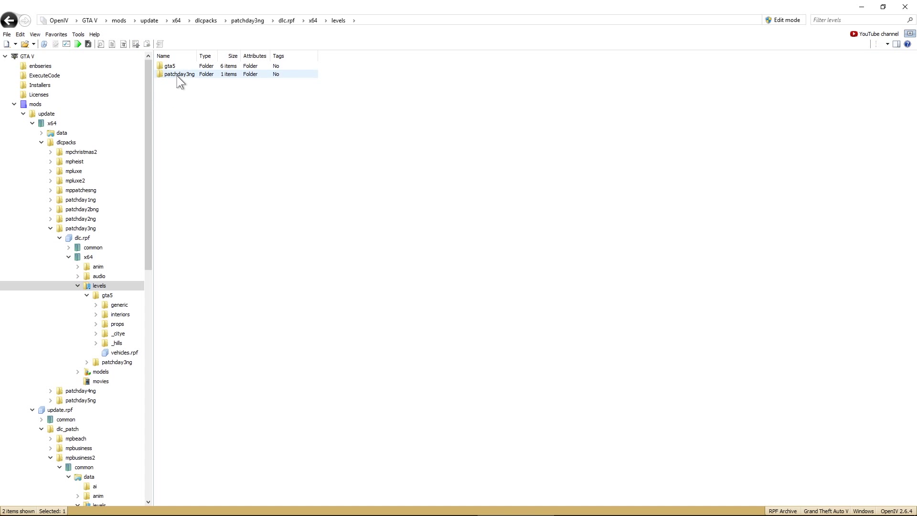
pyautogui.doubleClick(124, 352)
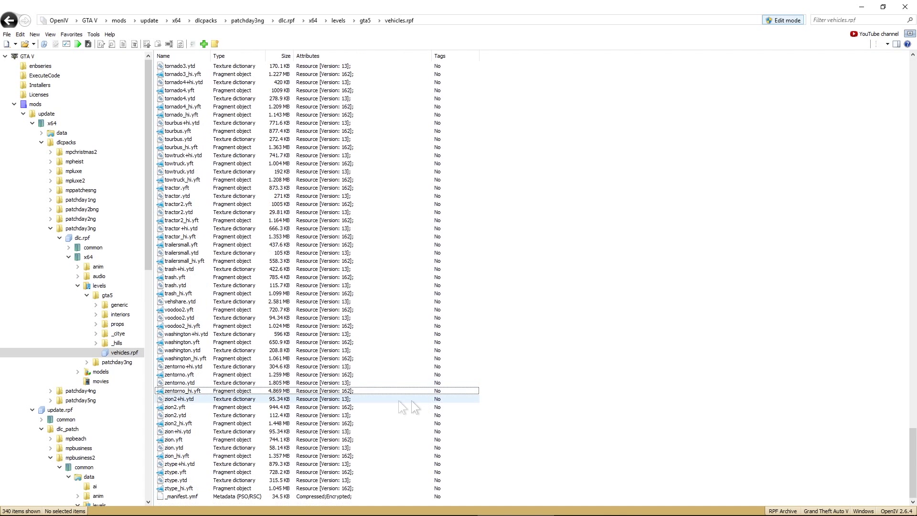
# Step: Import zentorno.yft, zentorno.ytd and zentorno_hi.yft from the lambo folder into vehicles.rpf
pyautogui.click(182, 367)
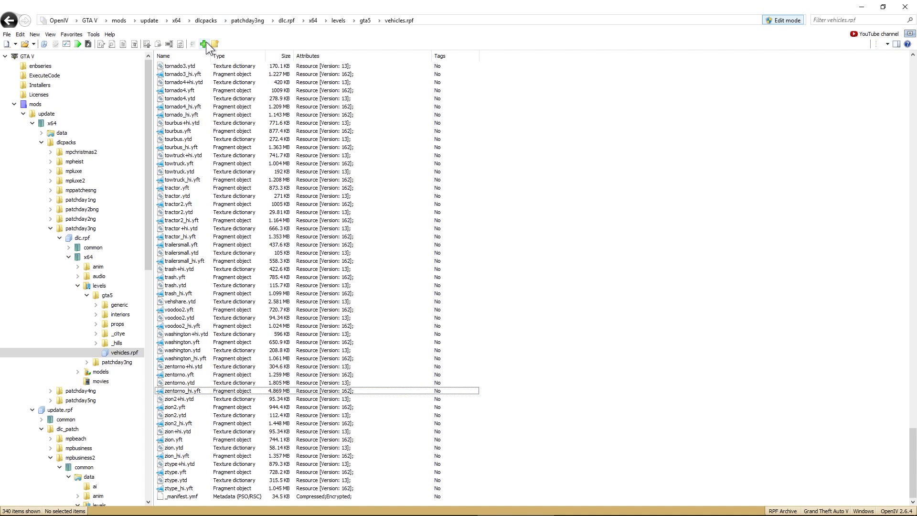
pyautogui.click(203, 44)
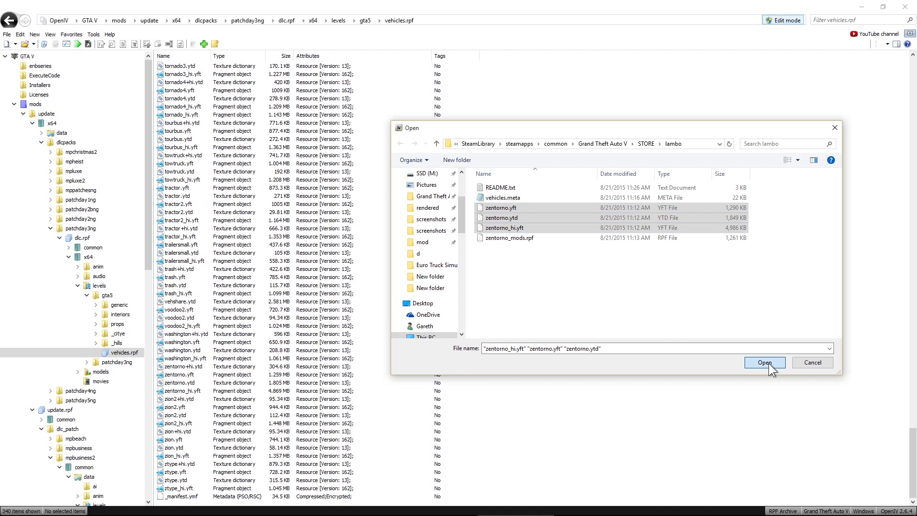
pyautogui.click(764, 362)
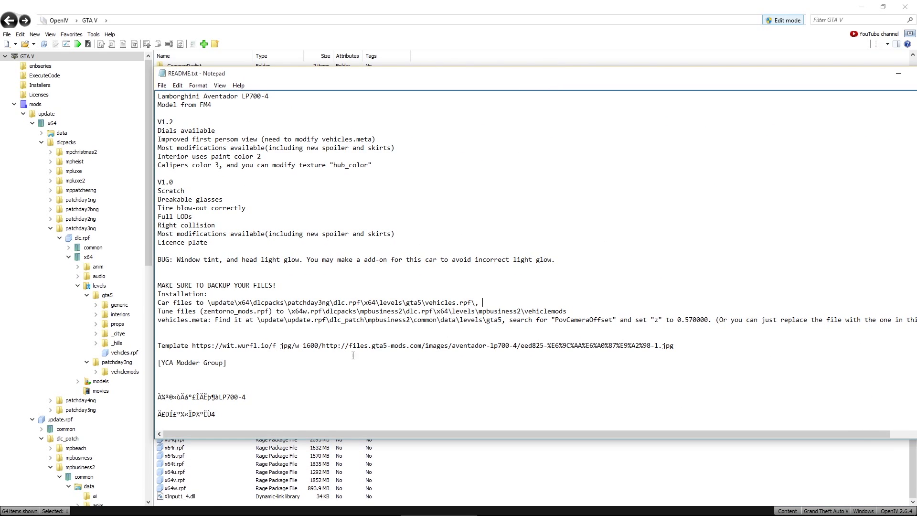
# Step: Close README.txt in Notepad to return to OpenIV's GTA V root listing
pyautogui.doubleClick(237, 310)
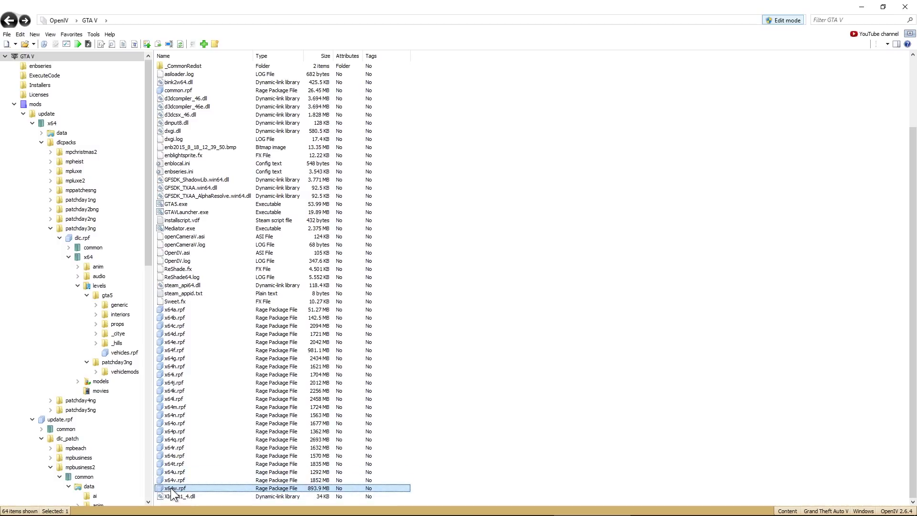
pyautogui.moveTo(178, 497)
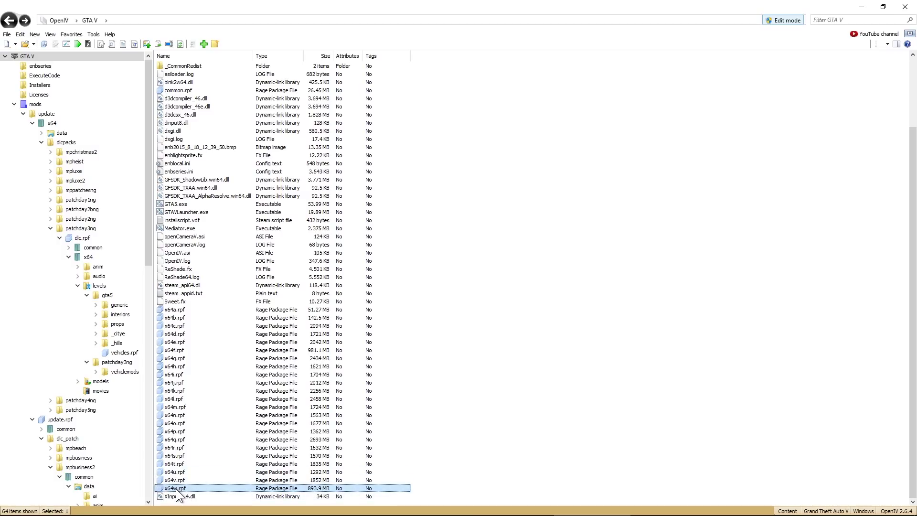
# Step: Copy x64w.rpf into the GTA V mods folder through Explorer, then close Explorer
pyautogui.rightClick(176, 488)
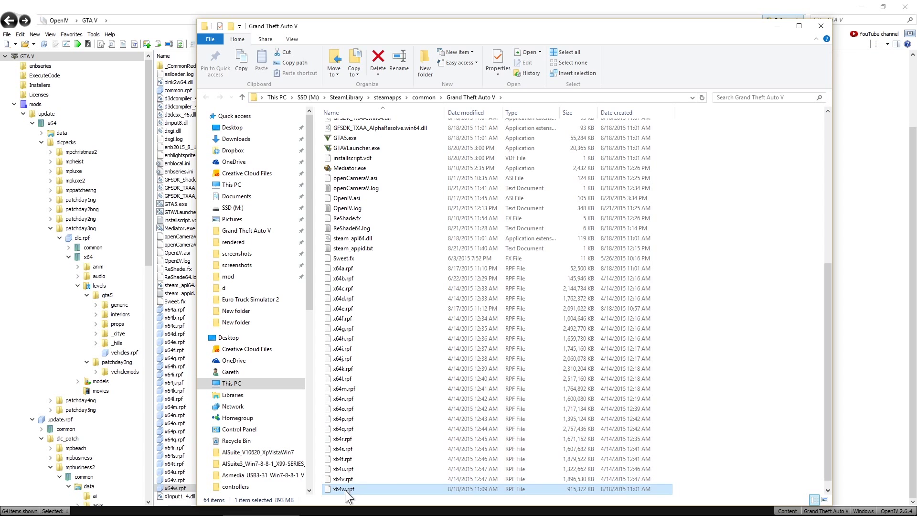
pyautogui.rightClick(348, 490)
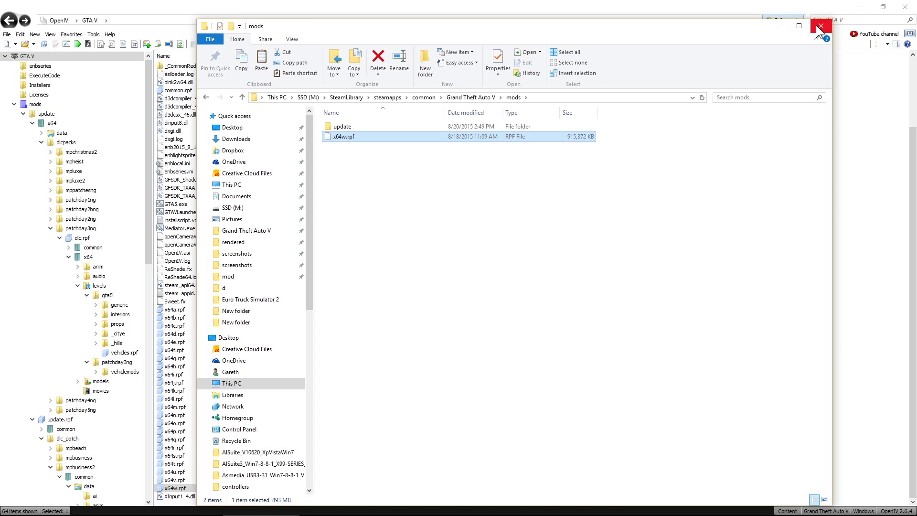
pyautogui.click(819, 27)
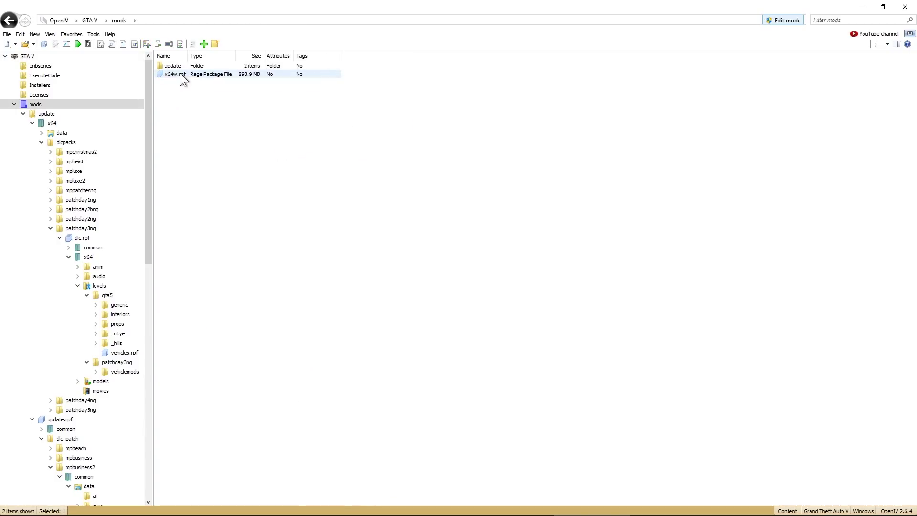
# Step: Navigate x64w.rpf through mpbusiness2's dlc.rpf, x64 and levels to the vehiclemods folder
pyautogui.doubleClick(175, 74)
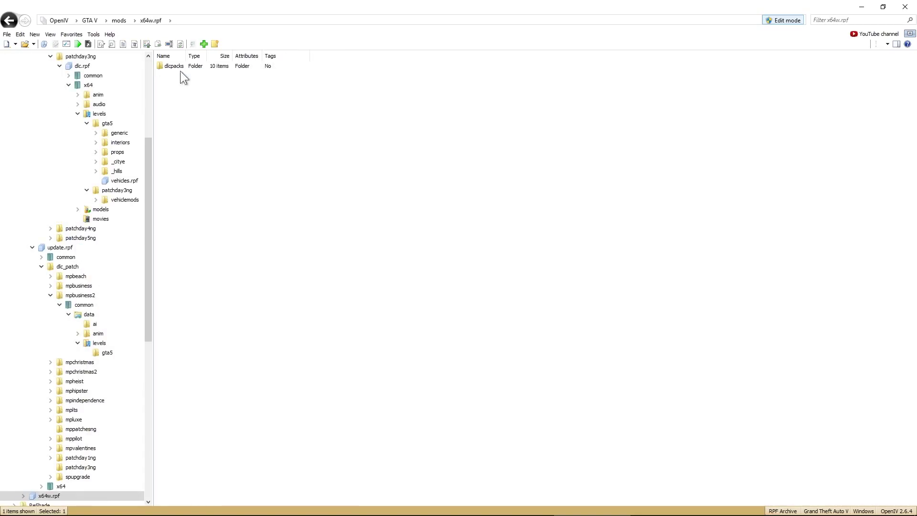
pyautogui.click(174, 65)
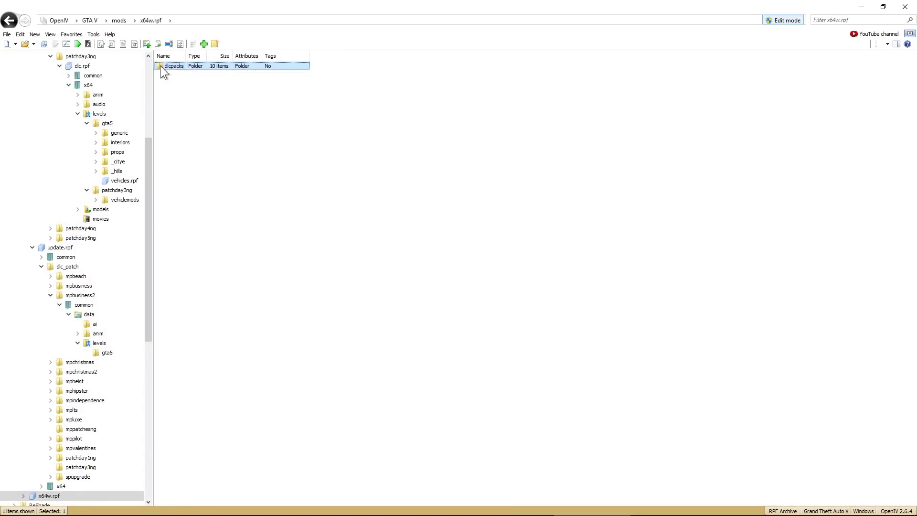
pyautogui.doubleClick(174, 66)
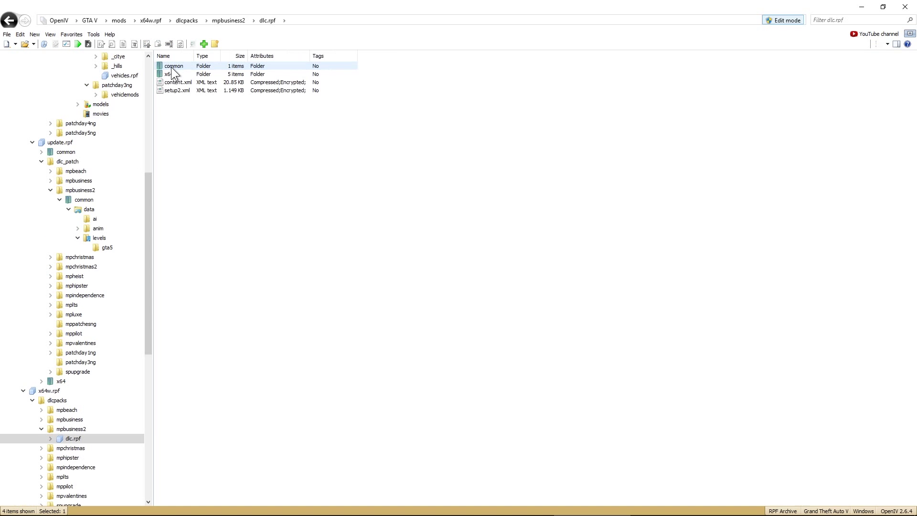
pyautogui.doubleClick(169, 74)
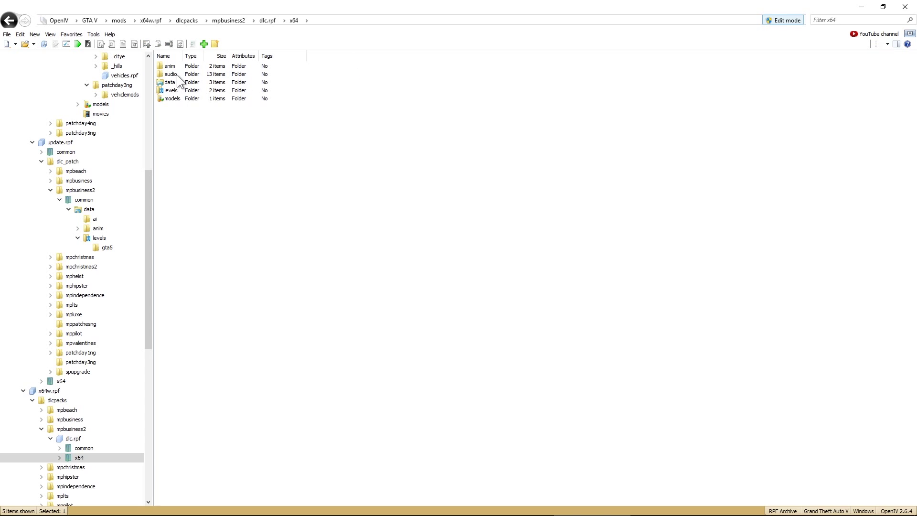
pyautogui.doubleClick(170, 91)
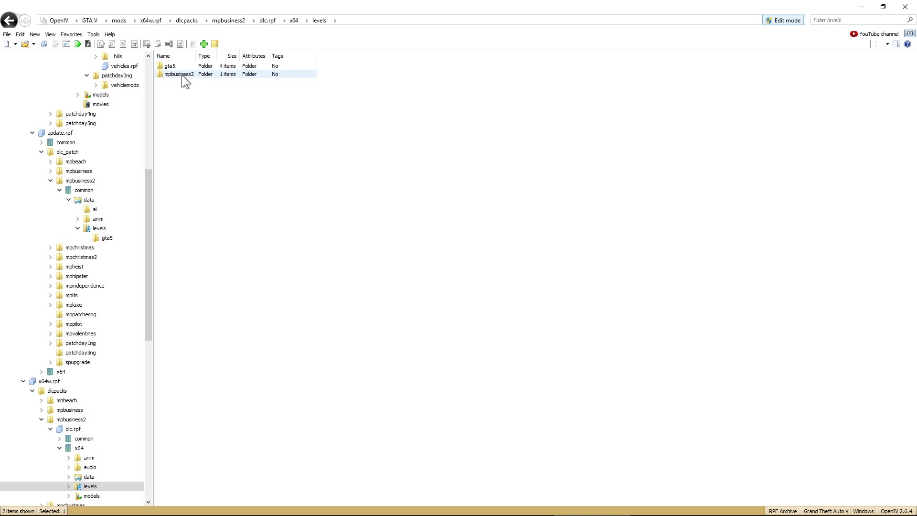
pyautogui.doubleClick(180, 73)
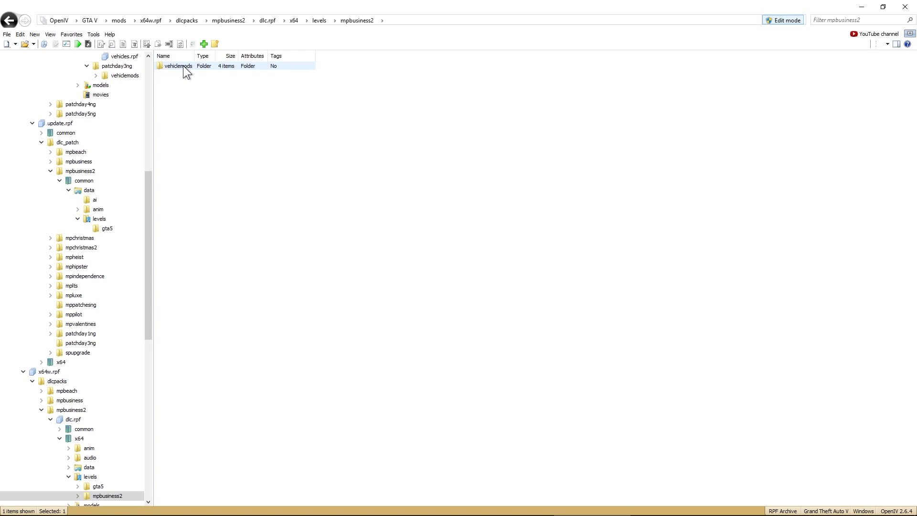
pyautogui.doubleClick(178, 66)
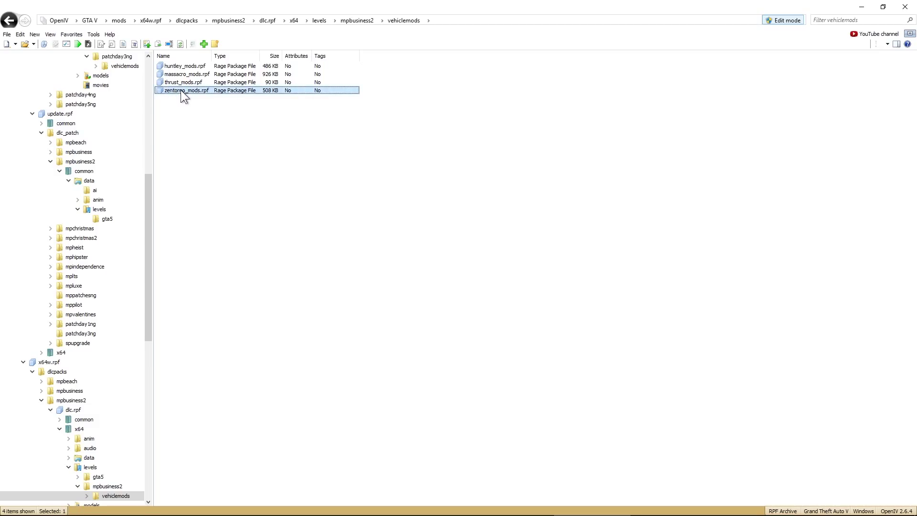
# Step: Swap zentorno_mods.rpf for the Lamborghini version from the lambo folder
pyautogui.rightClick(184, 91)
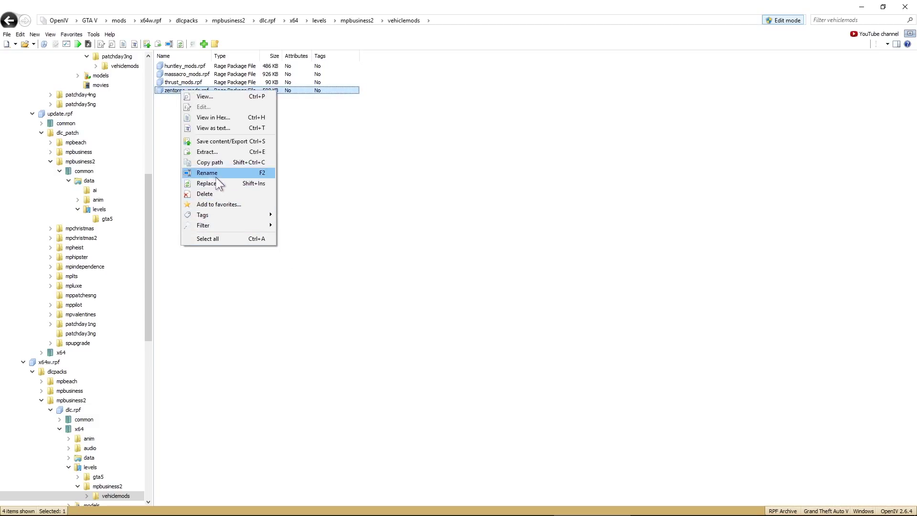
pyautogui.click(206, 183)
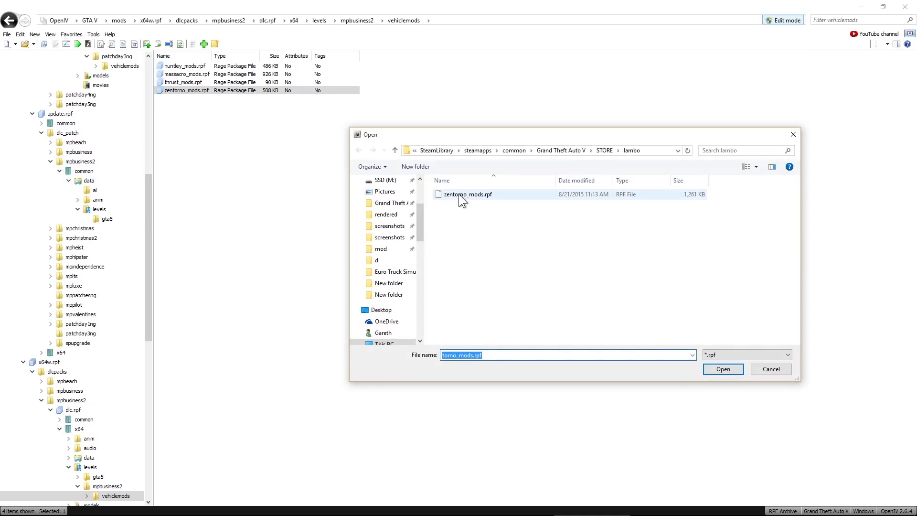
pyautogui.click(469, 194)
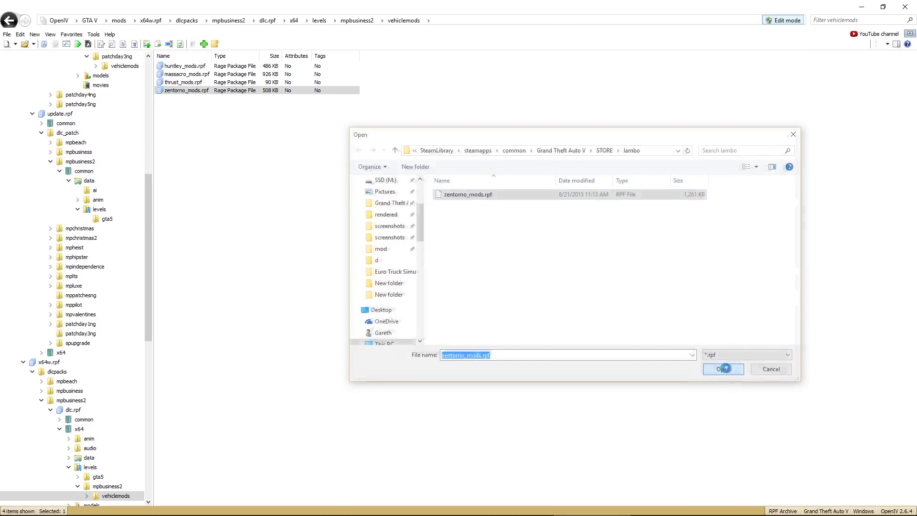
pyautogui.click(723, 368)
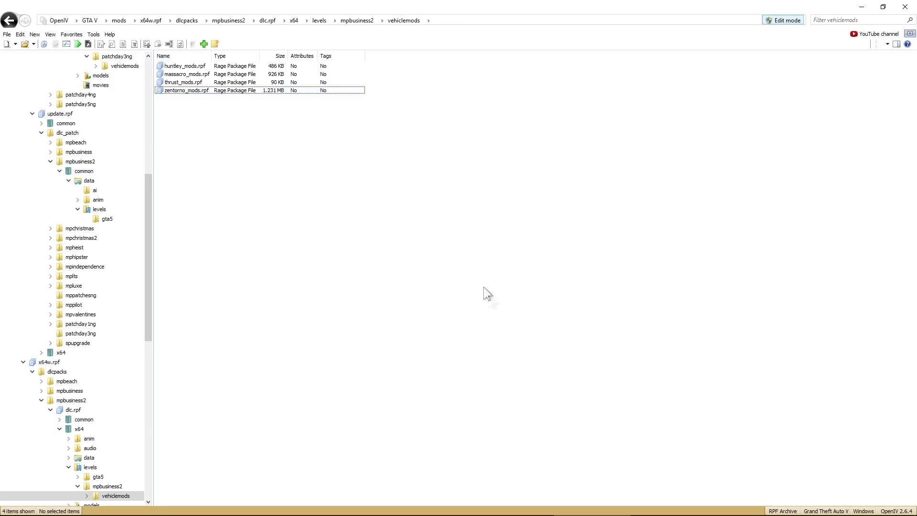
pyautogui.moveTo(535, 318)
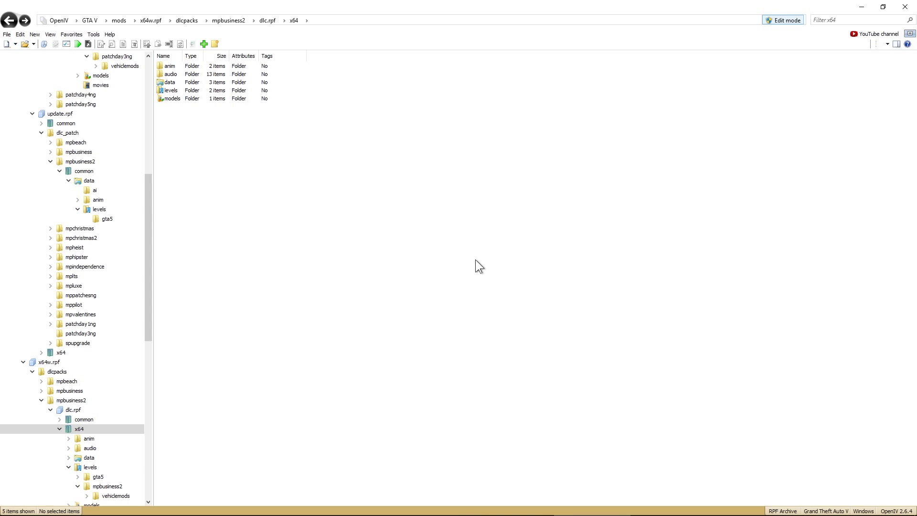
pyautogui.moveTo(536, 11)
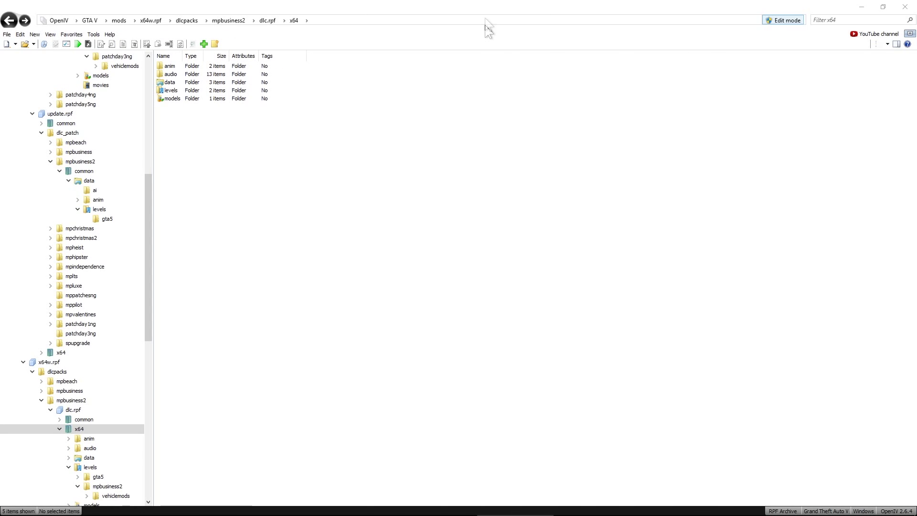
pyautogui.moveTo(468, 7)
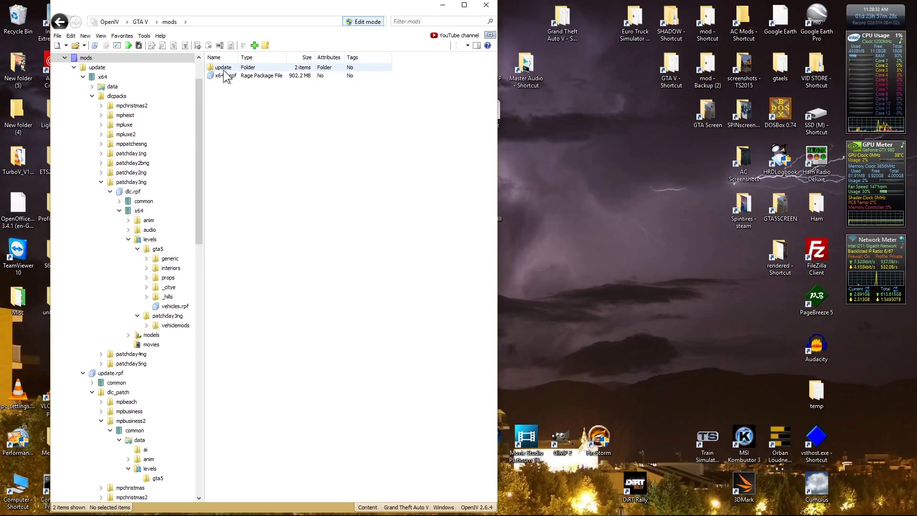
# Step: Open update.rpf's dlc_patch path to the gta5 folder and export vehicles.meta to the desktop
pyautogui.doubleClick(223, 67)
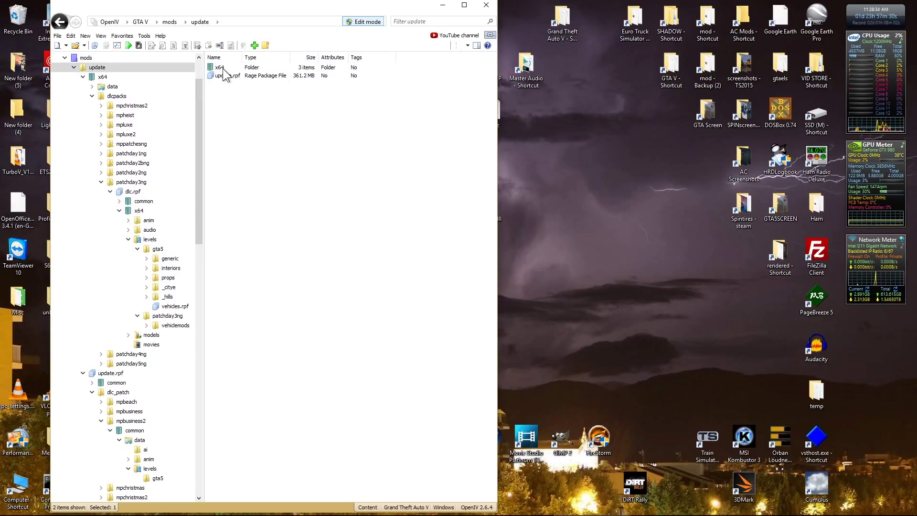
pyautogui.doubleClick(232, 75)
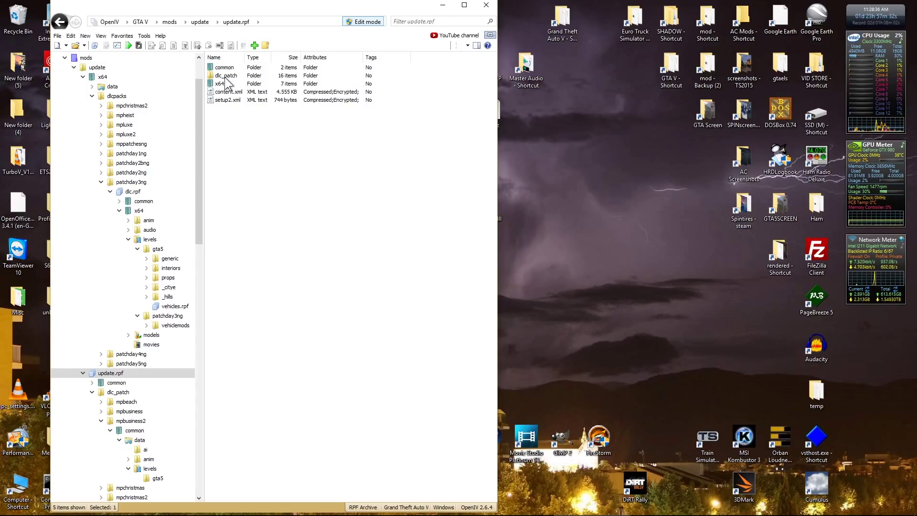
pyautogui.click(225, 75)
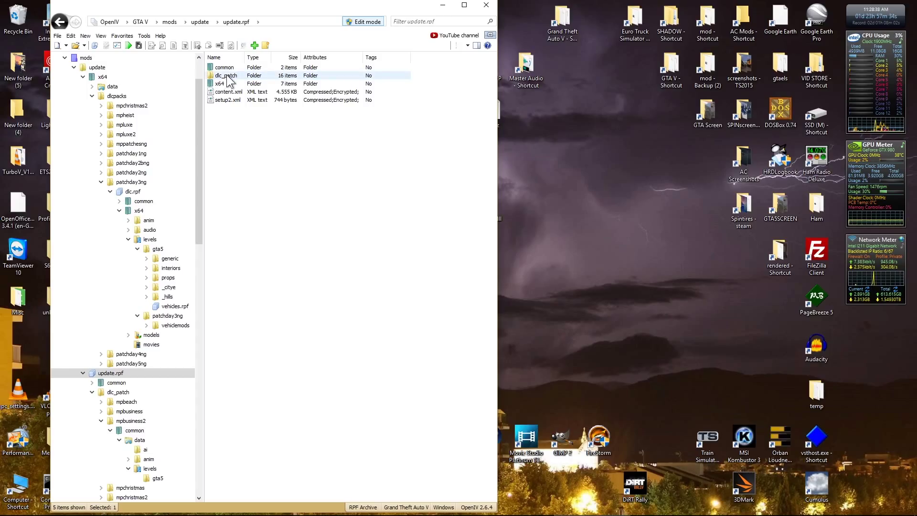
pyautogui.doubleClick(225, 75)
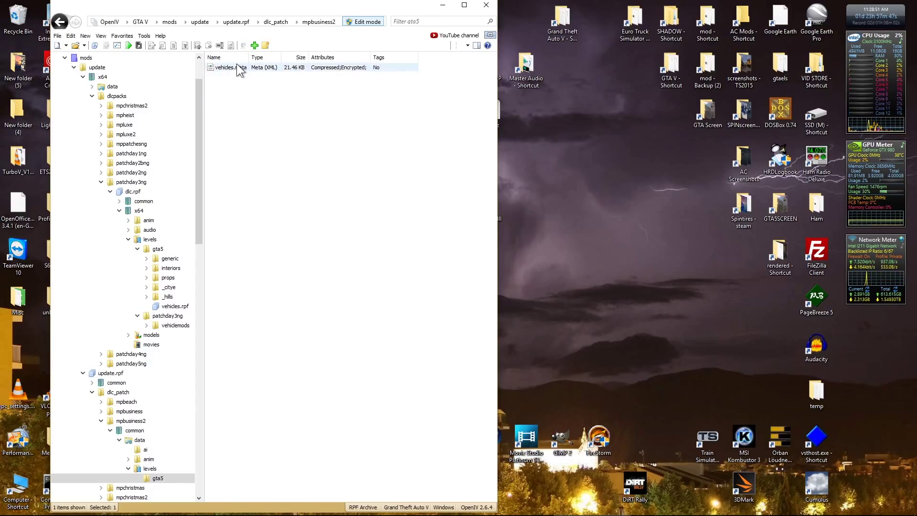
pyautogui.click(224, 67)
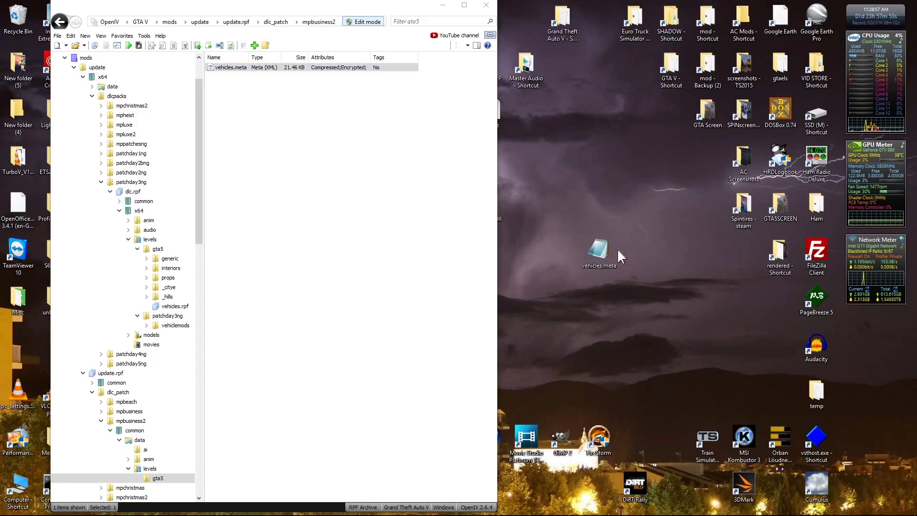
pyautogui.moveTo(600, 251)
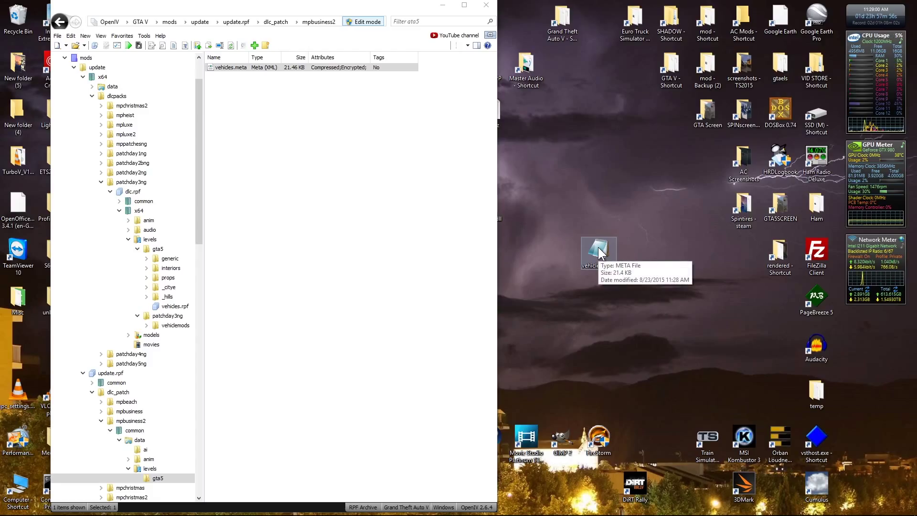
pyautogui.rightClick(599, 246)
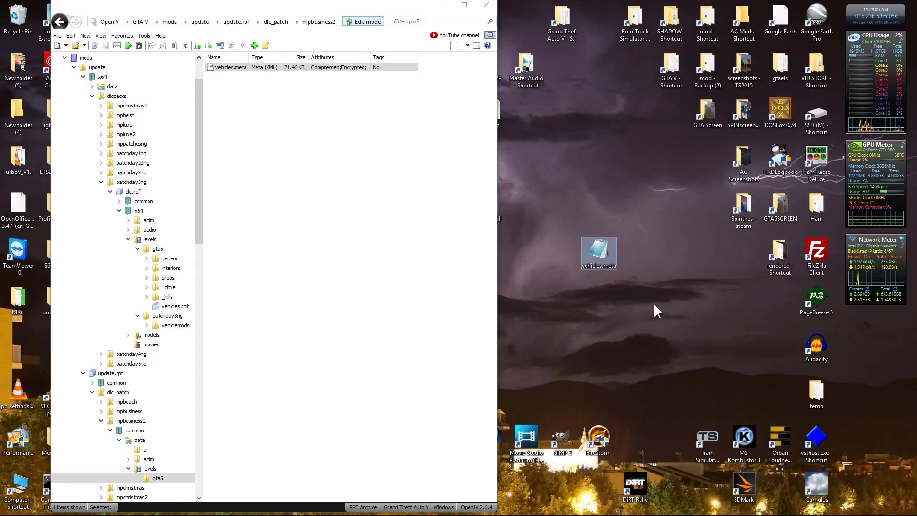
# Step: Open the desktop vehicles.meta in Notepad, find PovCameraOffset, and set z to 0.570000
pyautogui.doubleClick(599, 252)
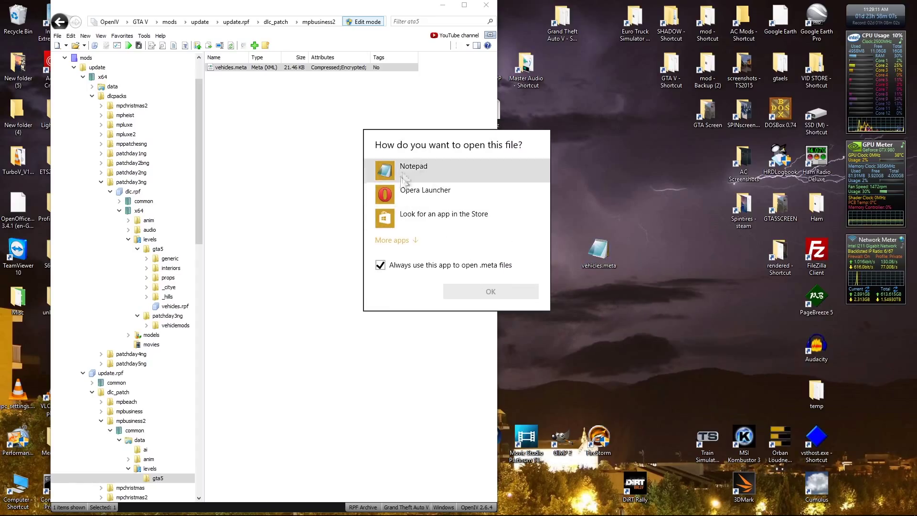
pyautogui.click(397, 239)
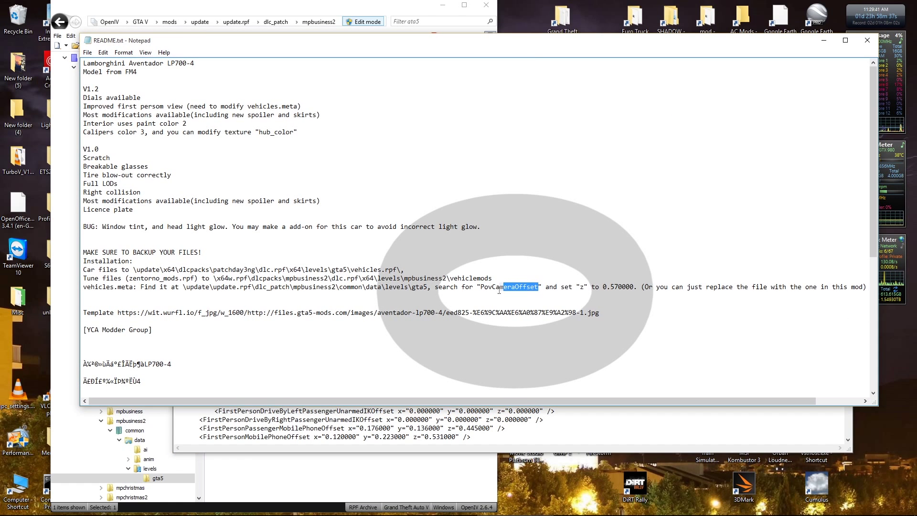
pyautogui.rightClick(500, 287)
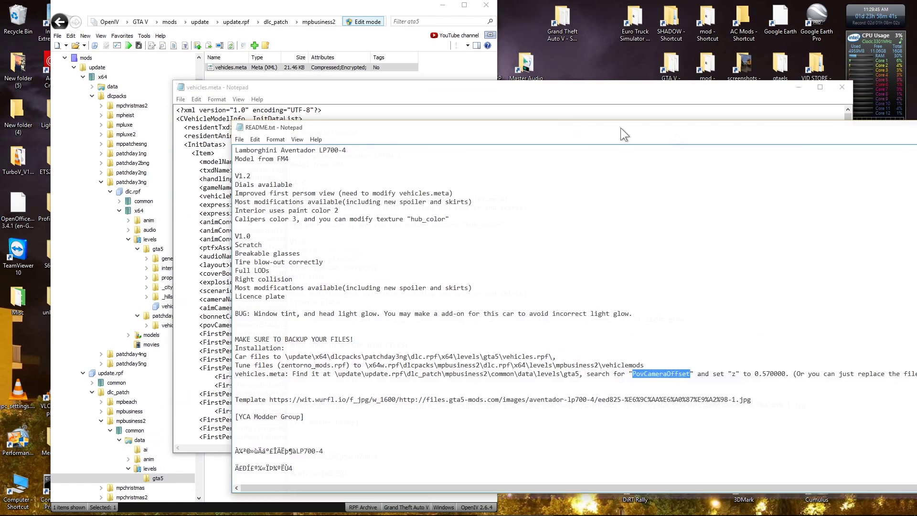
pyautogui.click(196, 99)
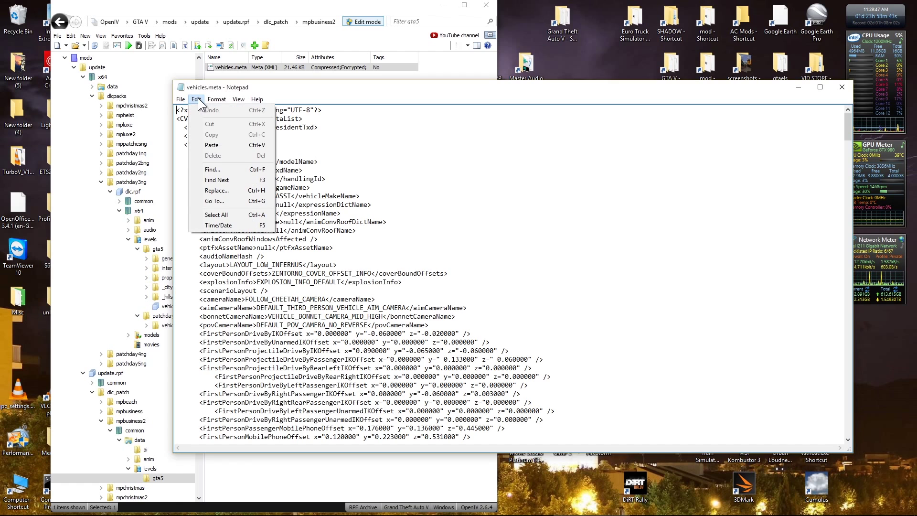
pyautogui.click(211, 169)
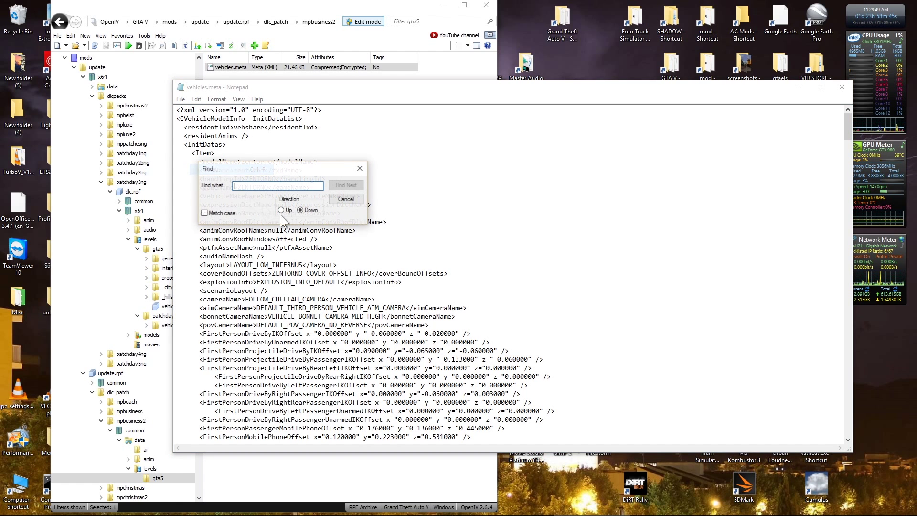
pyautogui.write('PovCameraOffset')
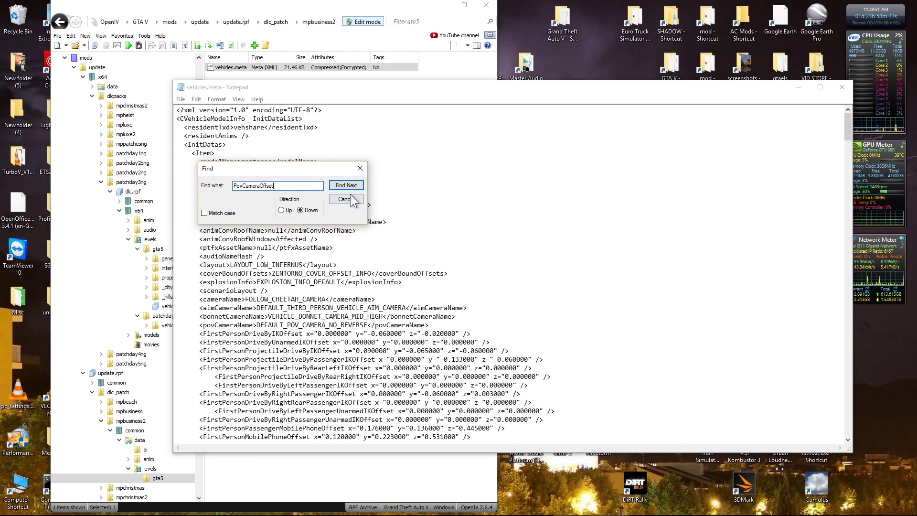
pyautogui.click(300, 210)
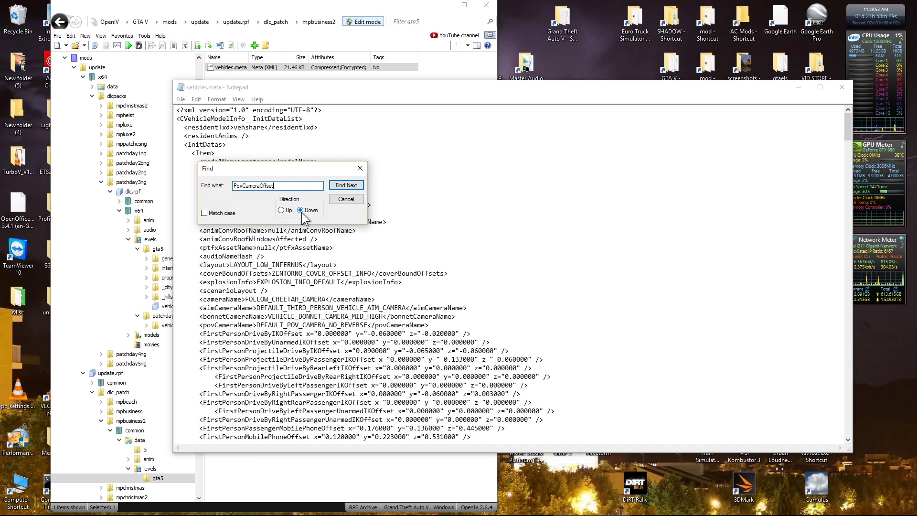
pyautogui.click(346, 185)
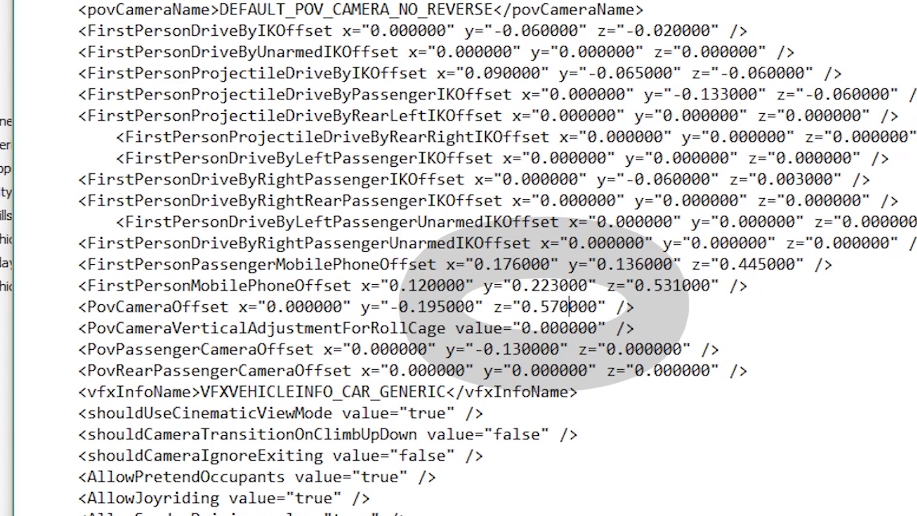
# Step: Replace vehicles.meta in update.rpf with the edited vehicles.meta from the Desktop
pyautogui.click(182, 99)
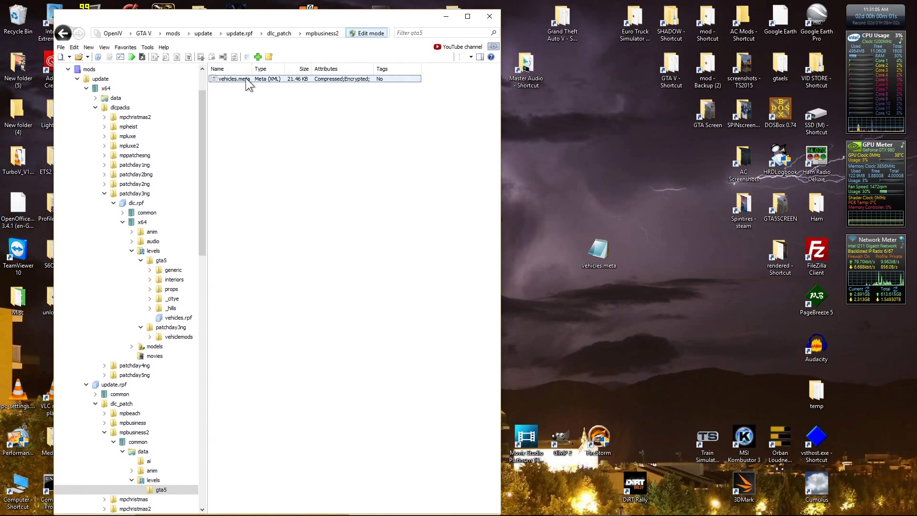
pyautogui.rightClick(233, 78)
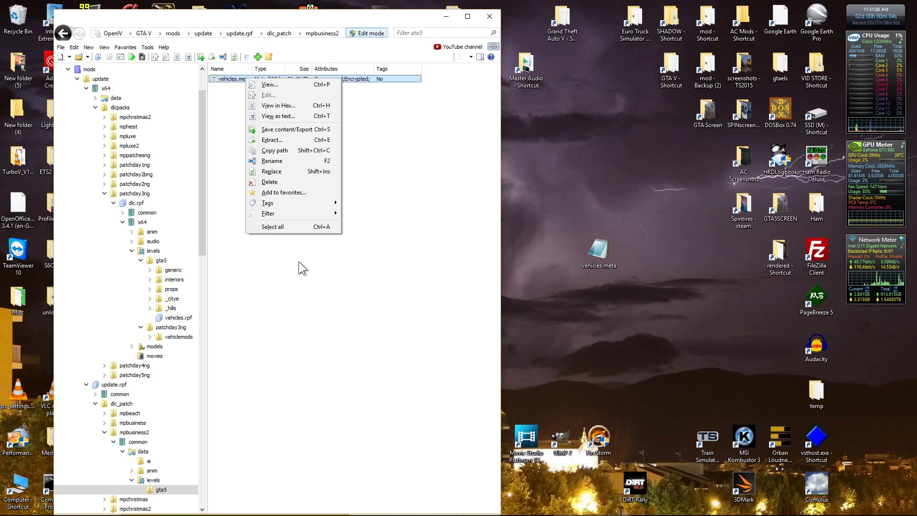
pyautogui.click(271, 171)
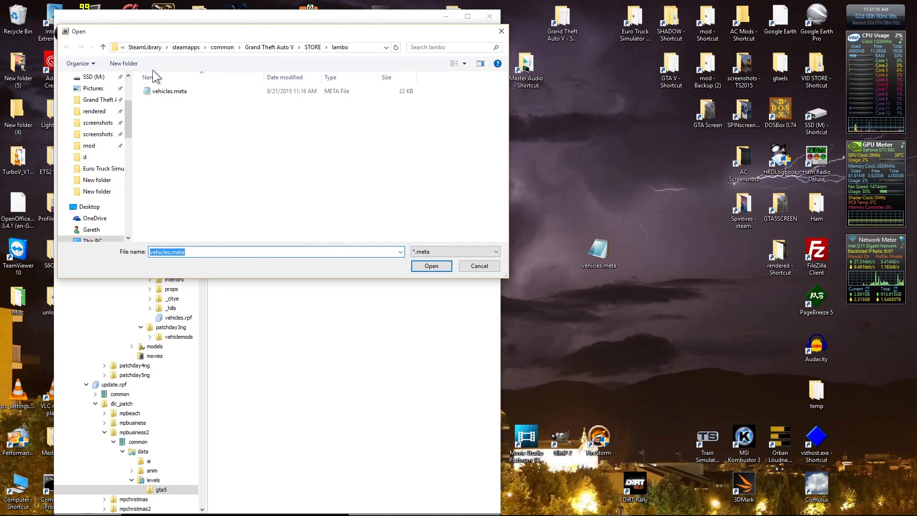
pyautogui.click(89, 206)
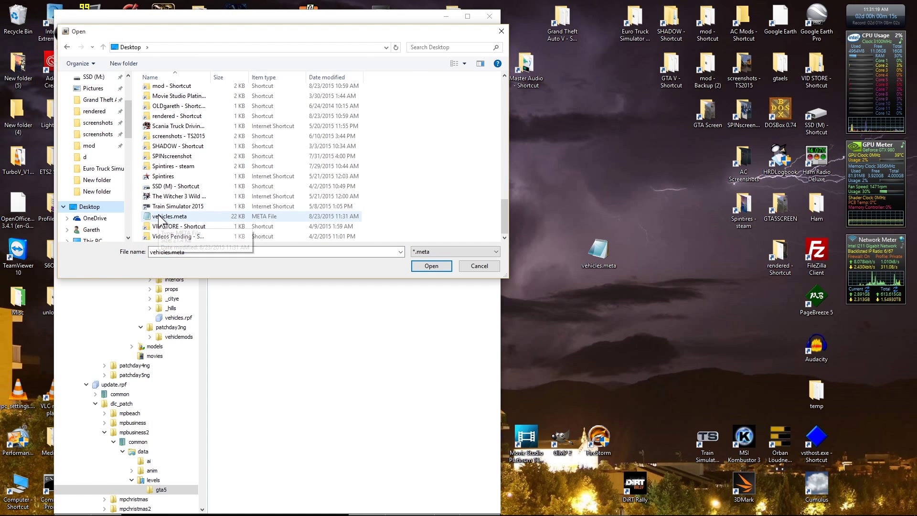
pyautogui.click(169, 217)
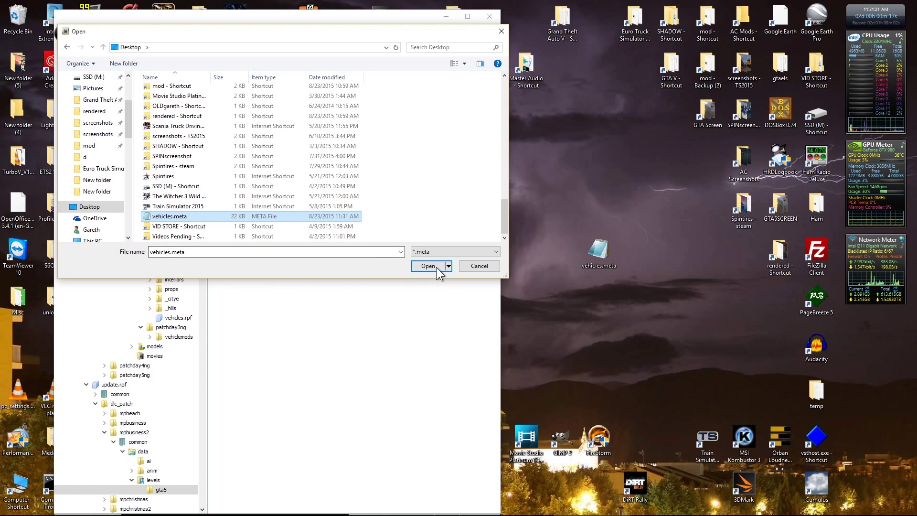
pyautogui.click(428, 265)
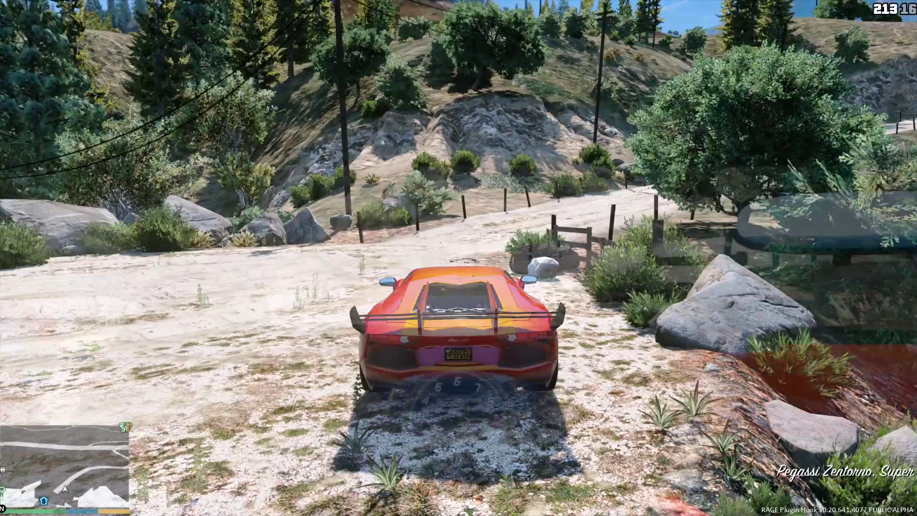
# Step: Switch to first-person view while driving the Lamborghini to inspect its dashboard and steering wheel
pyautogui.press('v')
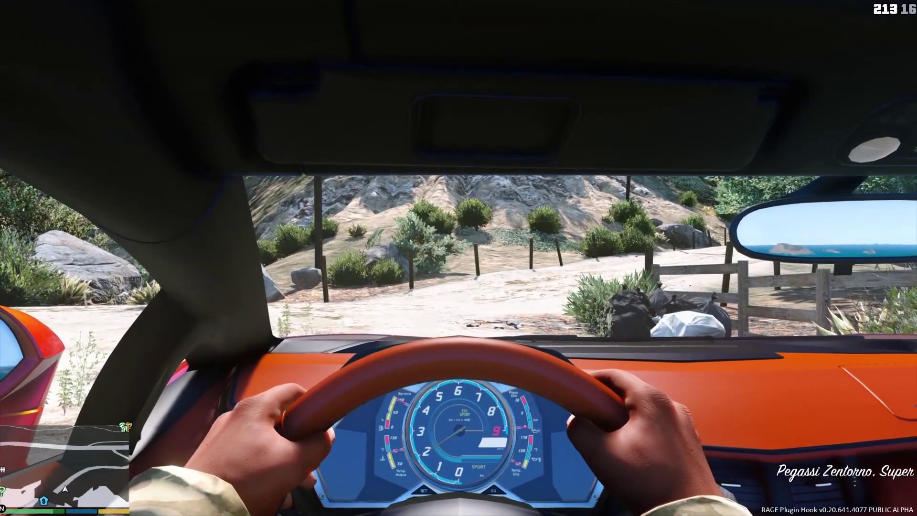